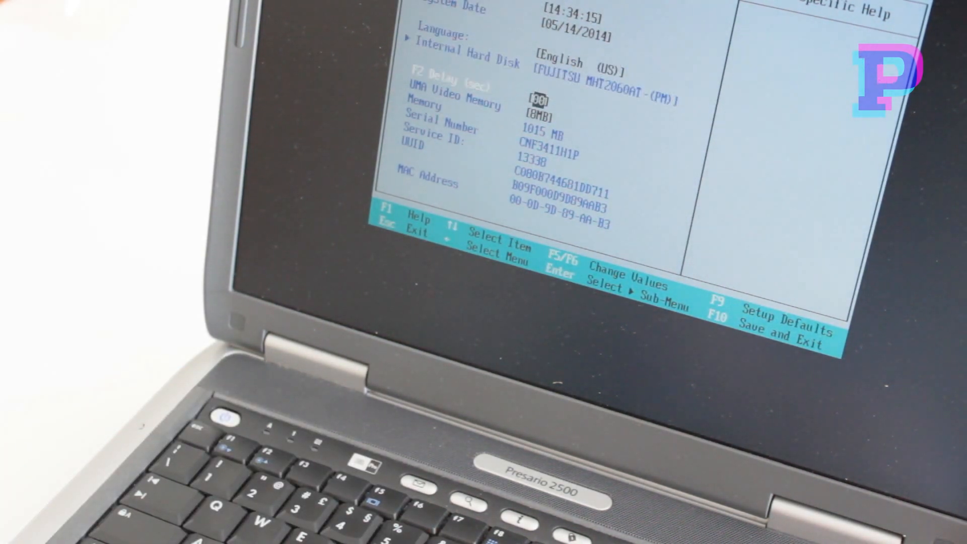
- Save the BIOS configuration with the UMA Video Memory setting and exit to restart
{"action": "key", "text": "Down"}
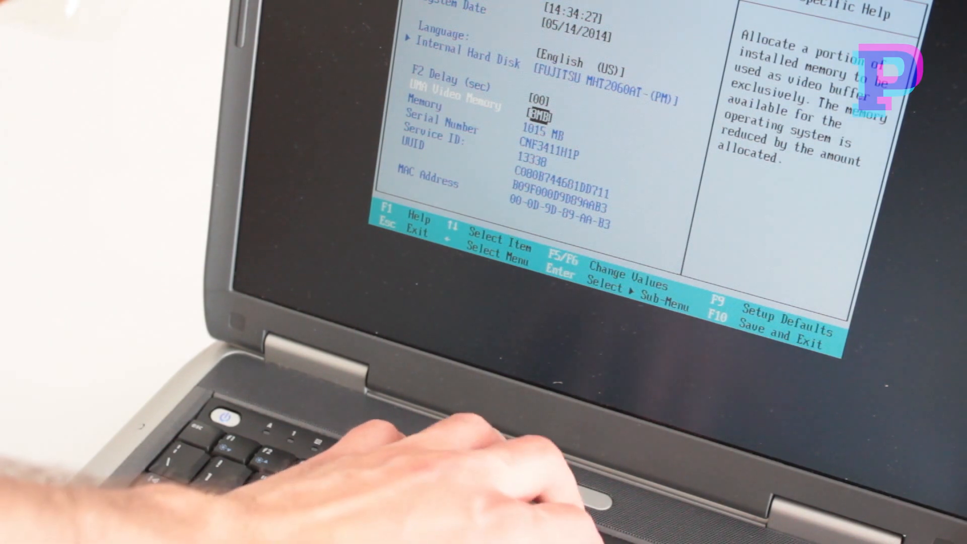
{"action": "key", "text": "F10"}
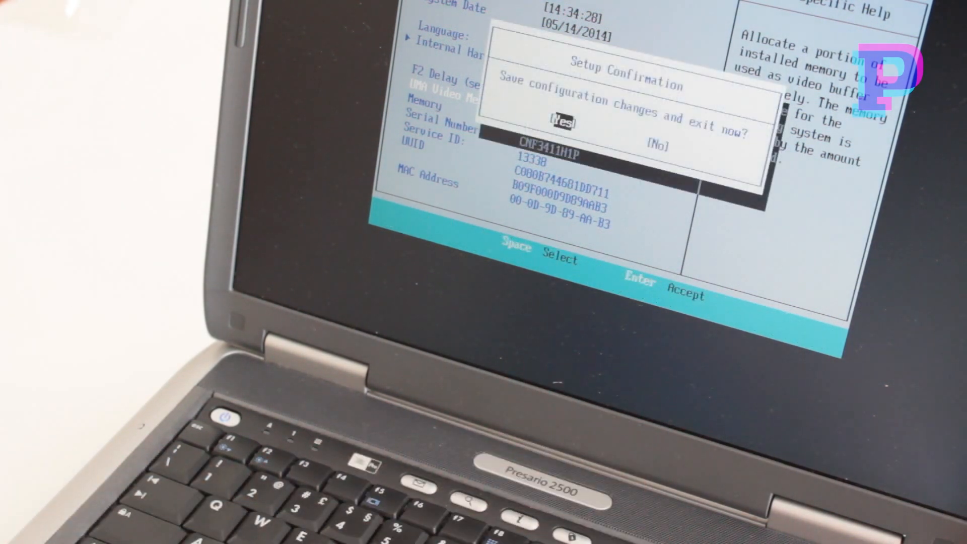
{"action": "key", "text": "Enter"}
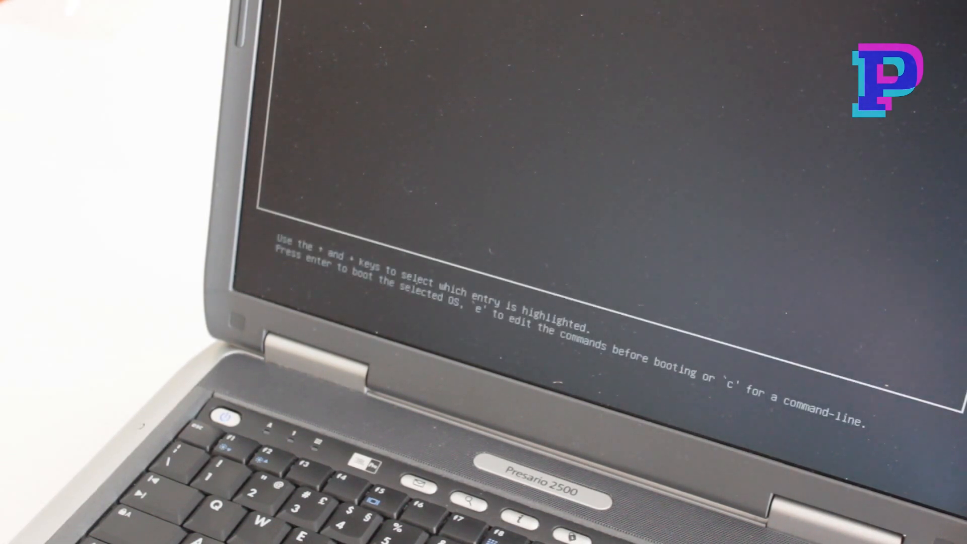
- Boot the highlighted Ubuntu entry from the GRUB menu
{"action": "key", "text": "enter"}
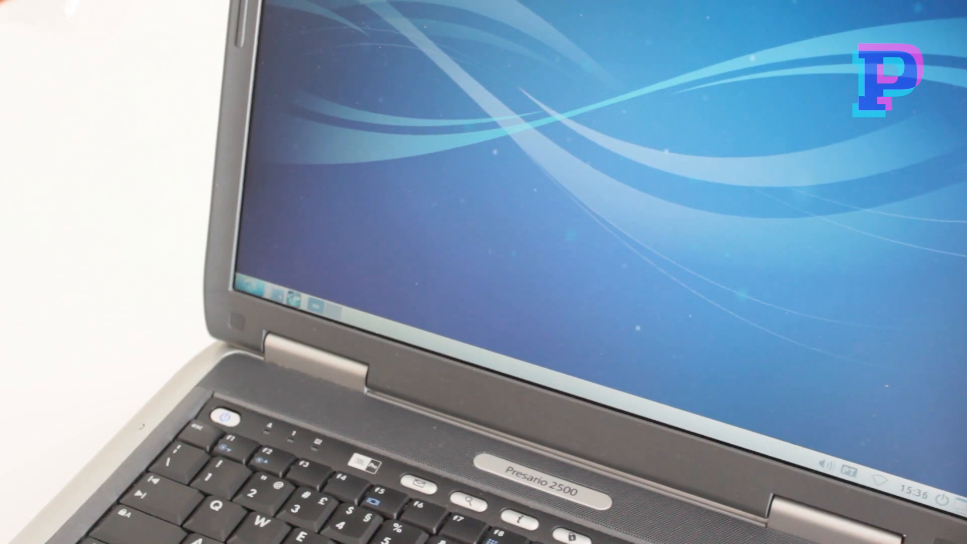
- Launch System Profiler and Benchmark from the taskbar start menu
{"action": "left_click", "coordinate": [237, 290]}
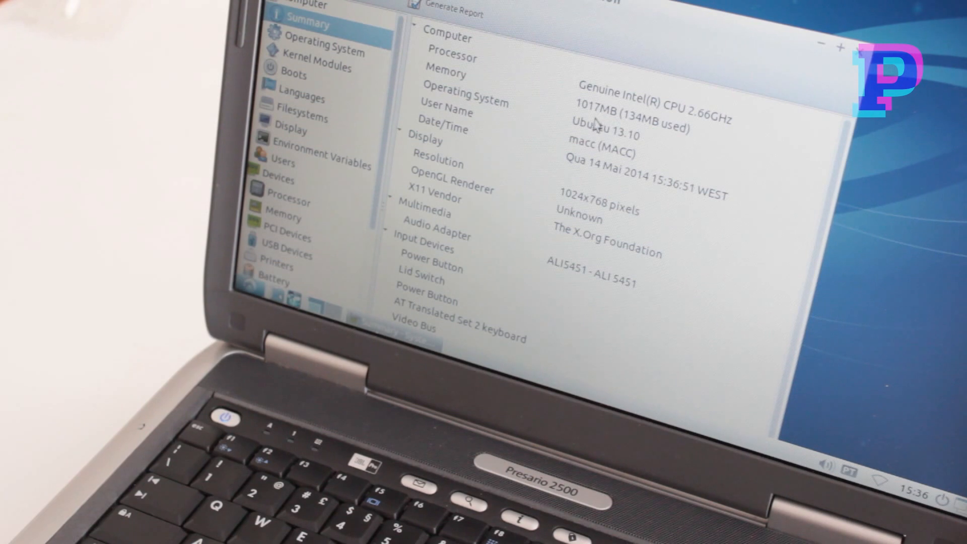
{"action": "mouse_move", "coordinate": [890, 68]}
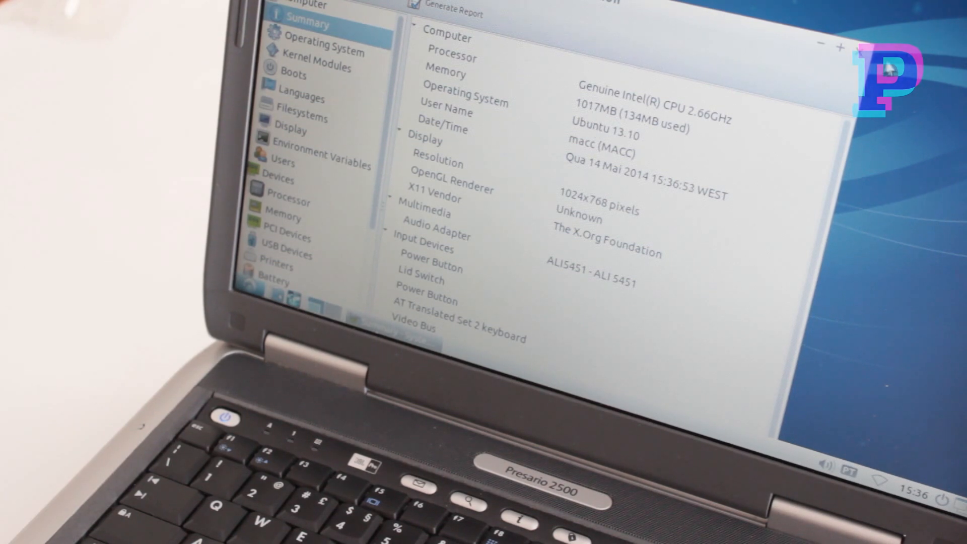